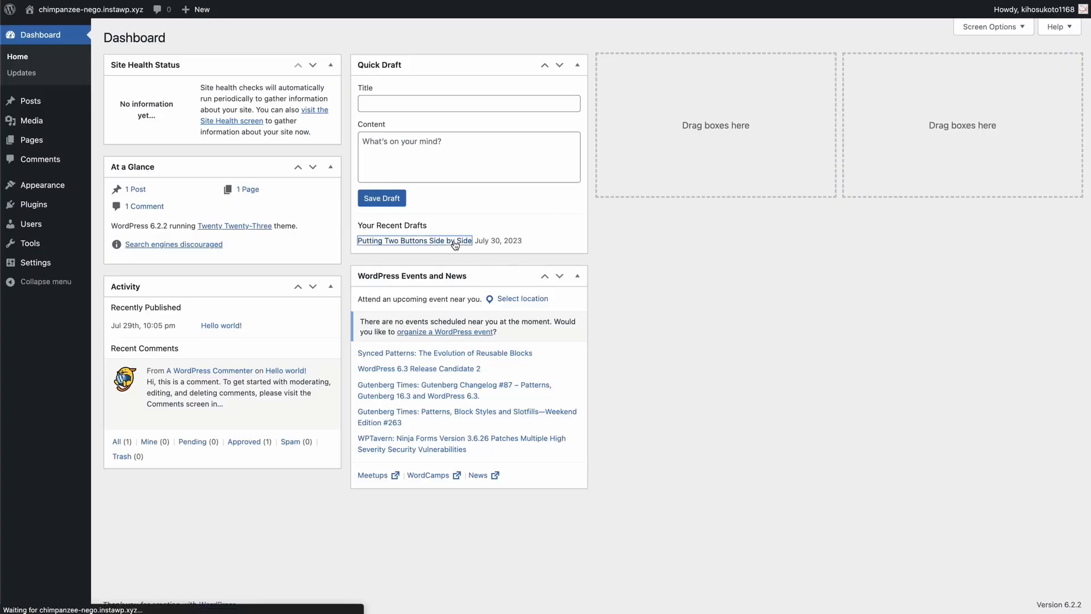
# Step: Open the 'Putting Two Buttons Side by Side' draft from the Dashboard's recent drafts
pyautogui.click(413, 240)
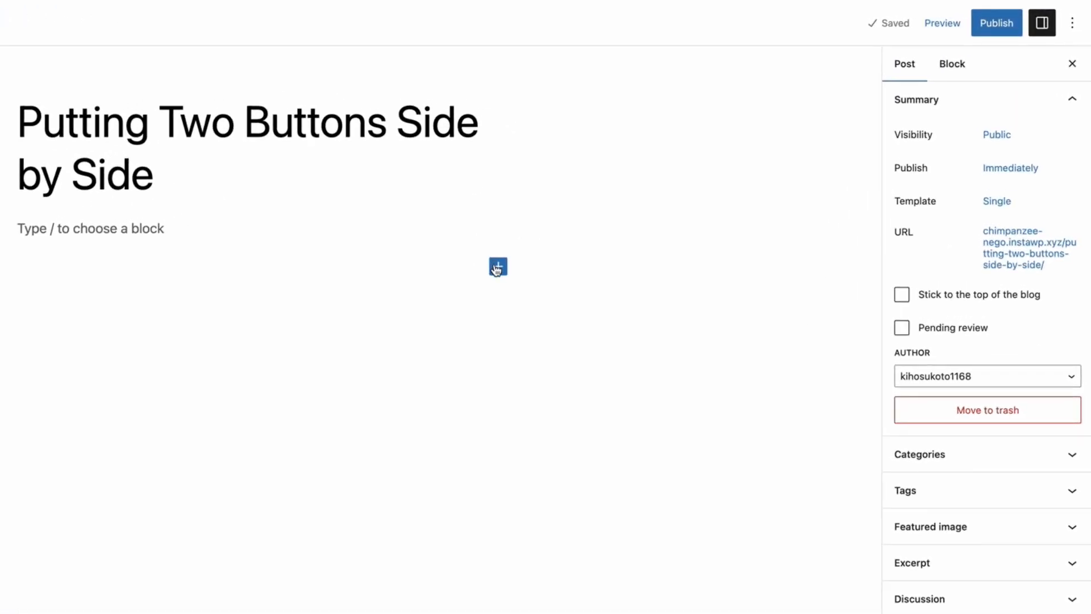
# Step: Insert a core Buttons block with one empty button below the post title
pyautogui.click(496, 265)
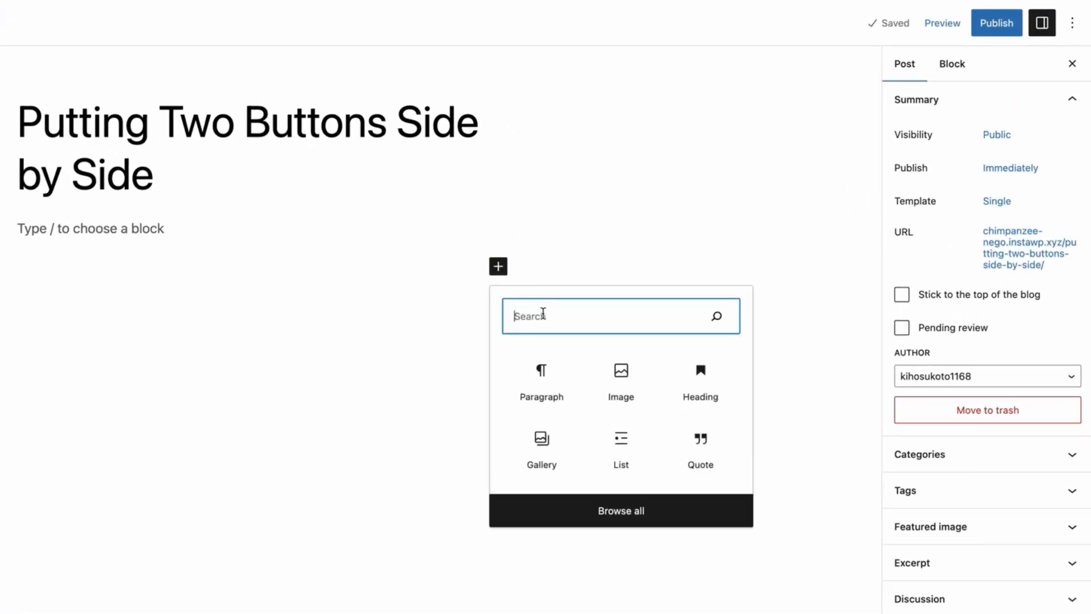
pyautogui.write('Buttons')
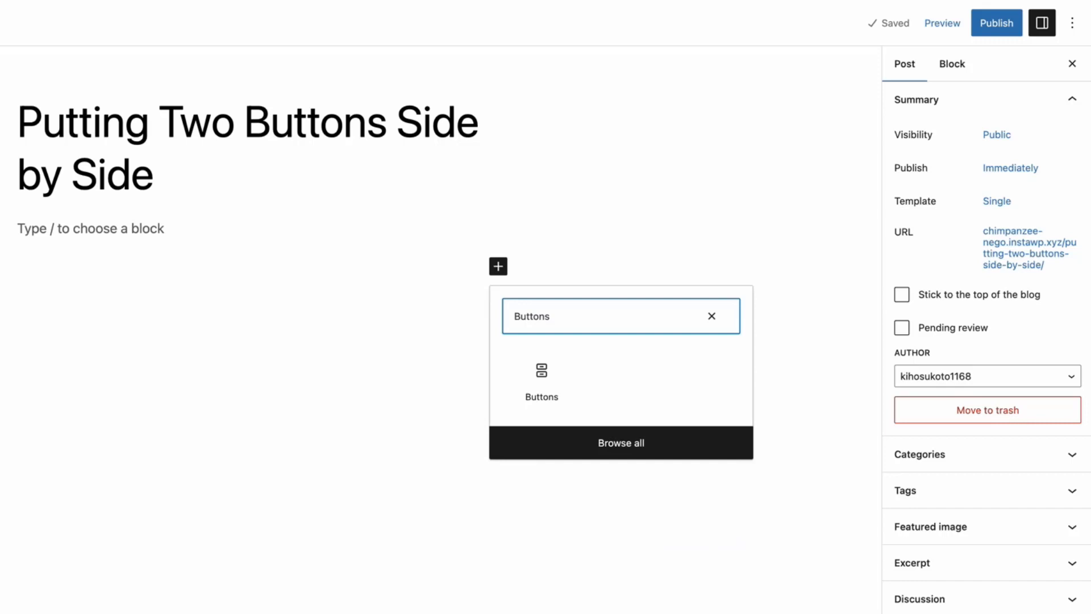
pyautogui.moveTo(541, 379)
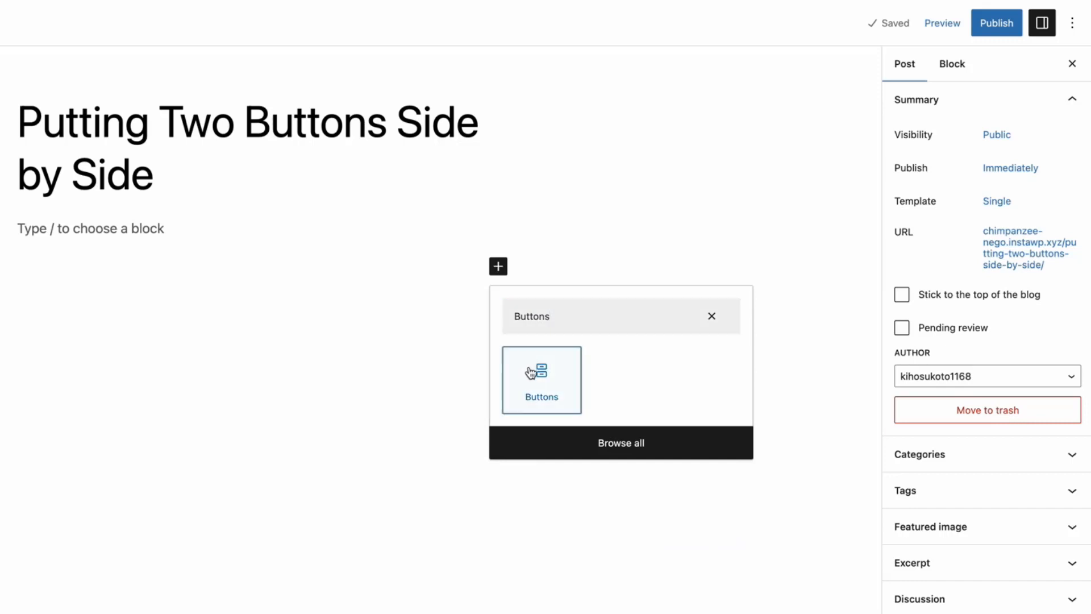
pyautogui.click(540, 379)
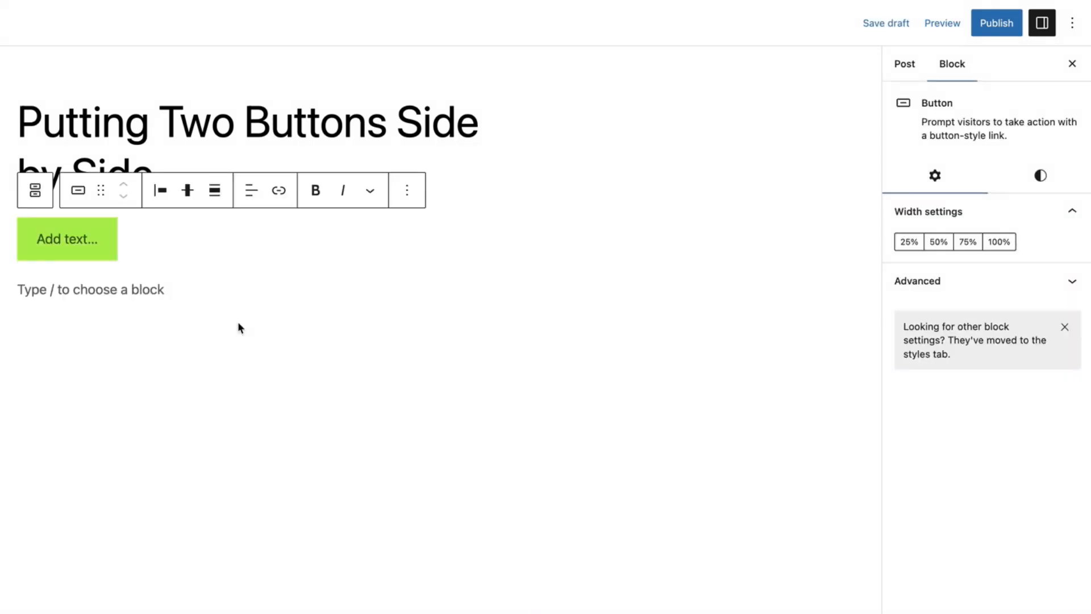
# Step: Add a second button to the Buttons group and select the first button
pyautogui.click(36, 190)
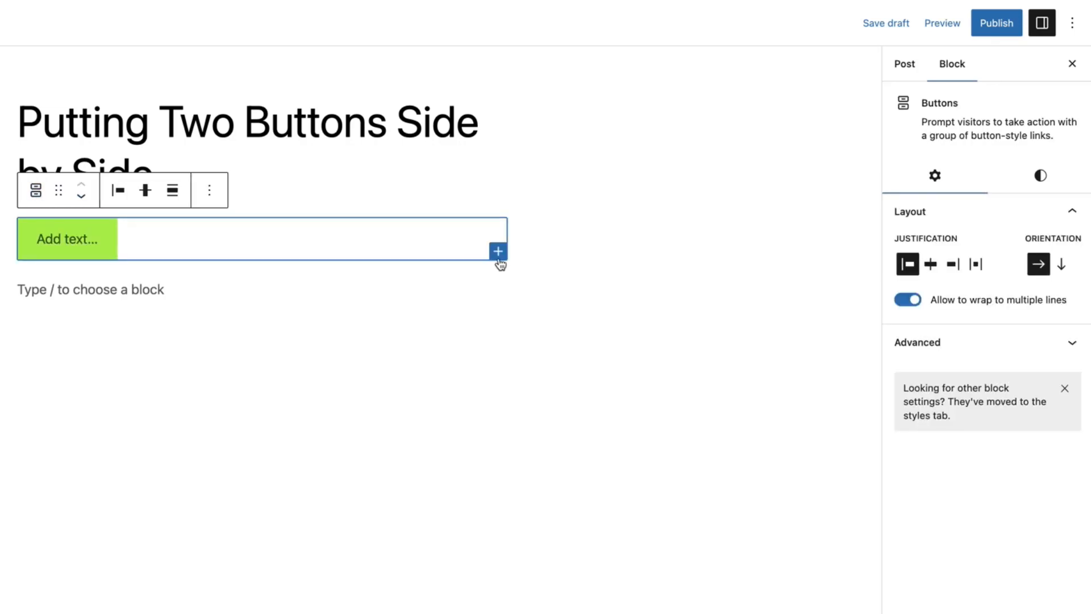
pyautogui.click(498, 252)
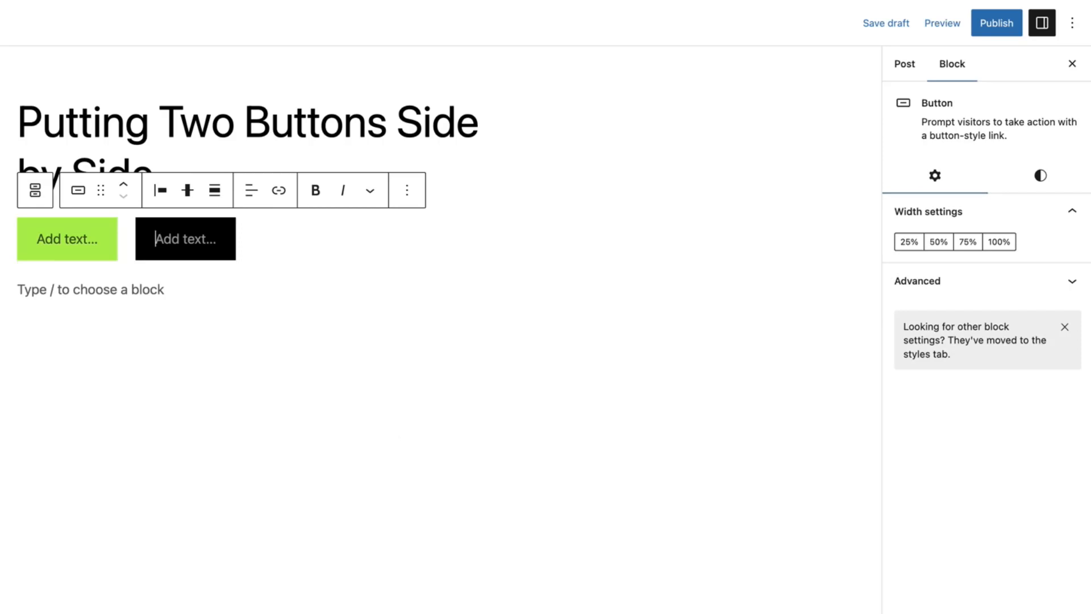
pyautogui.click(67, 238)
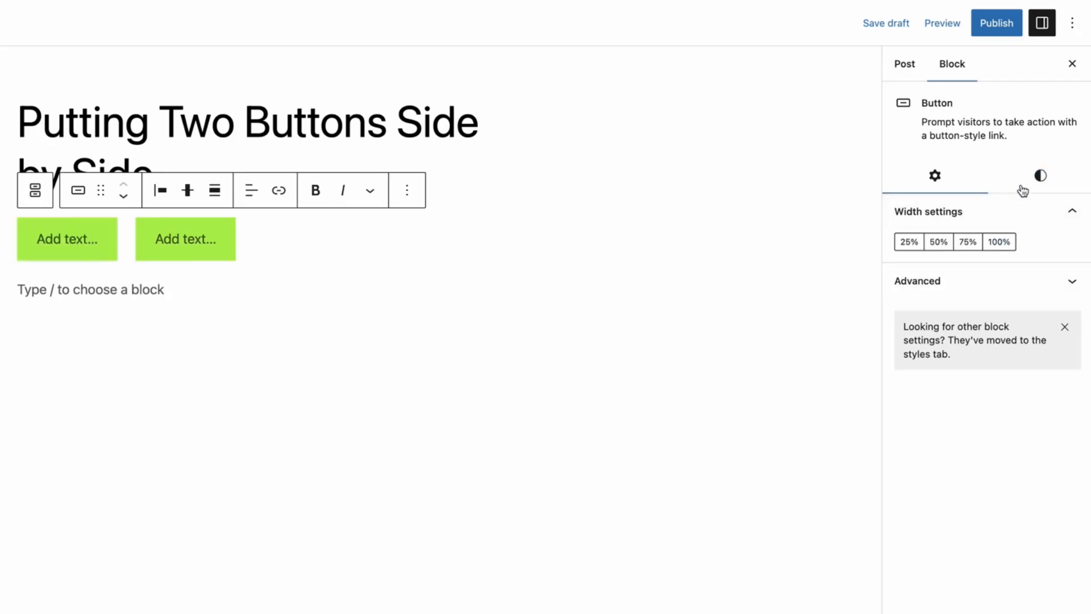
# Step: Set the first button's background to black via Styles, then select the second button's Styles
pyautogui.click(1039, 175)
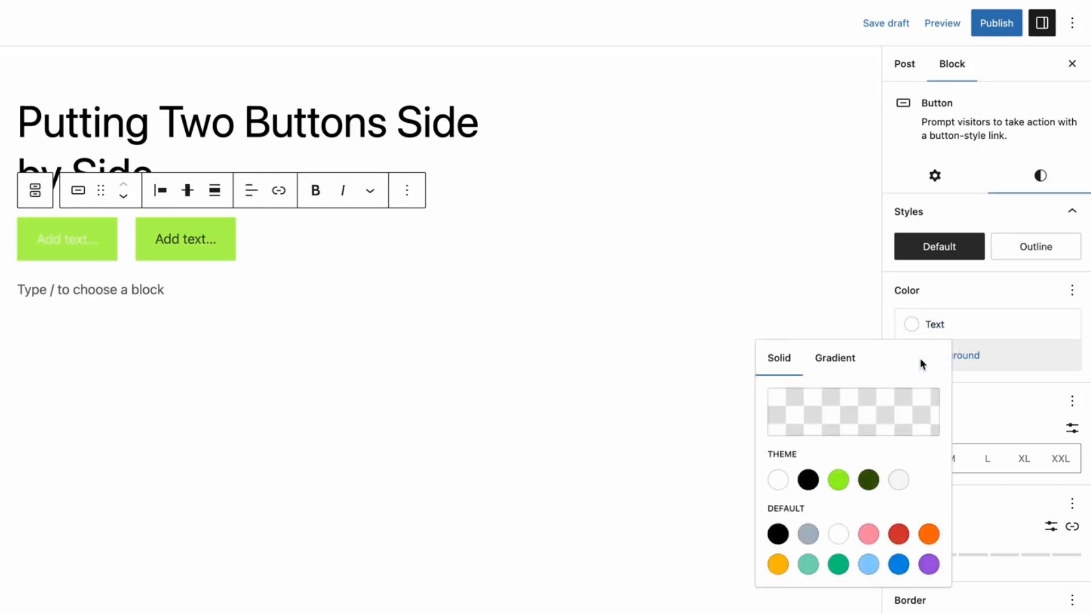
pyautogui.click(807, 478)
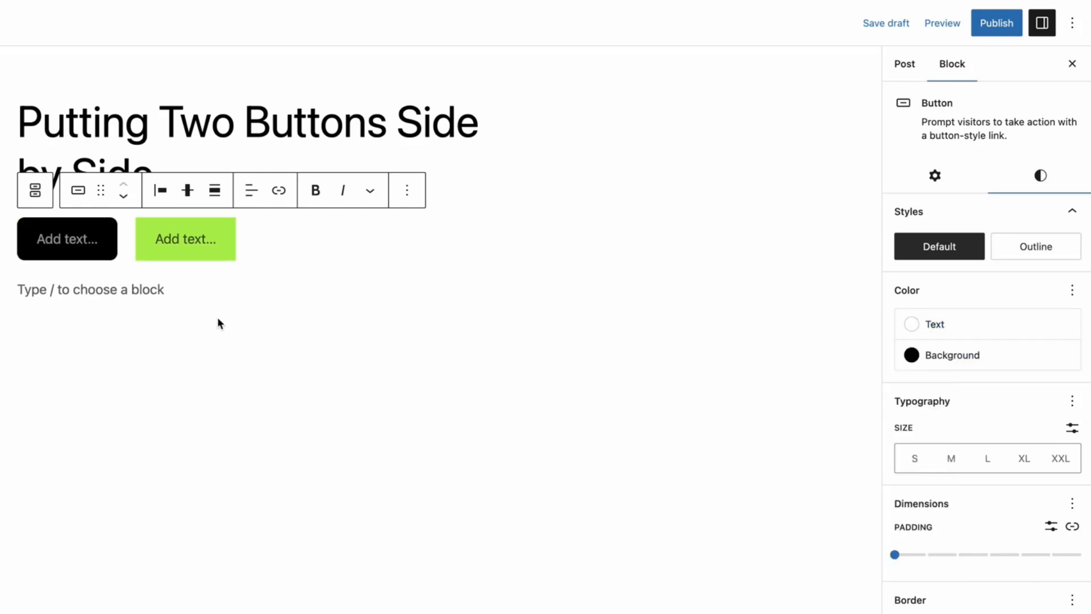
pyautogui.click(935, 175)
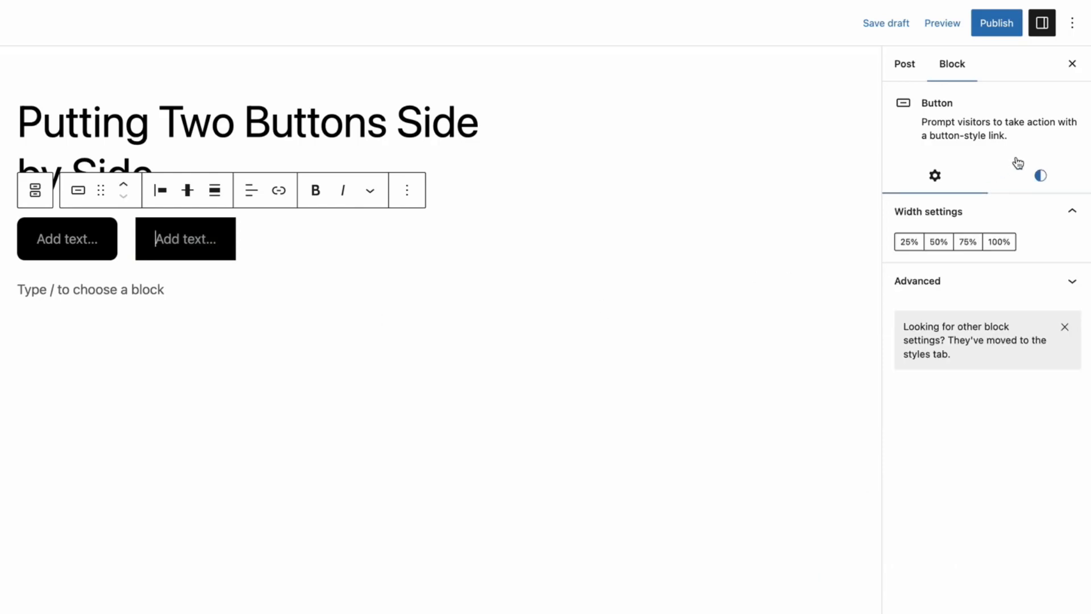
pyautogui.click(1039, 175)
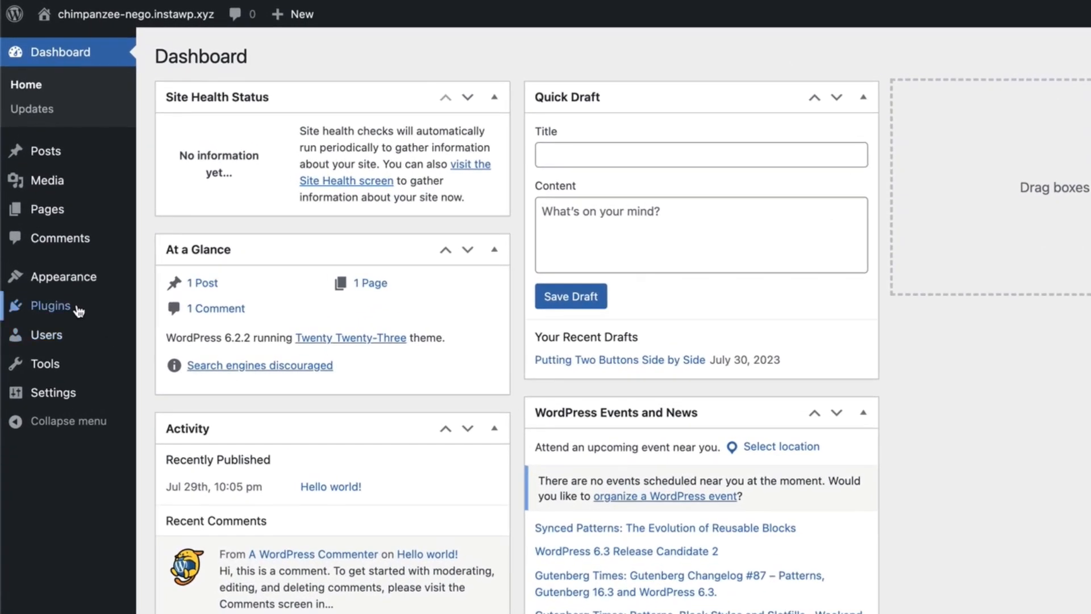
pyautogui.moveTo(48, 306)
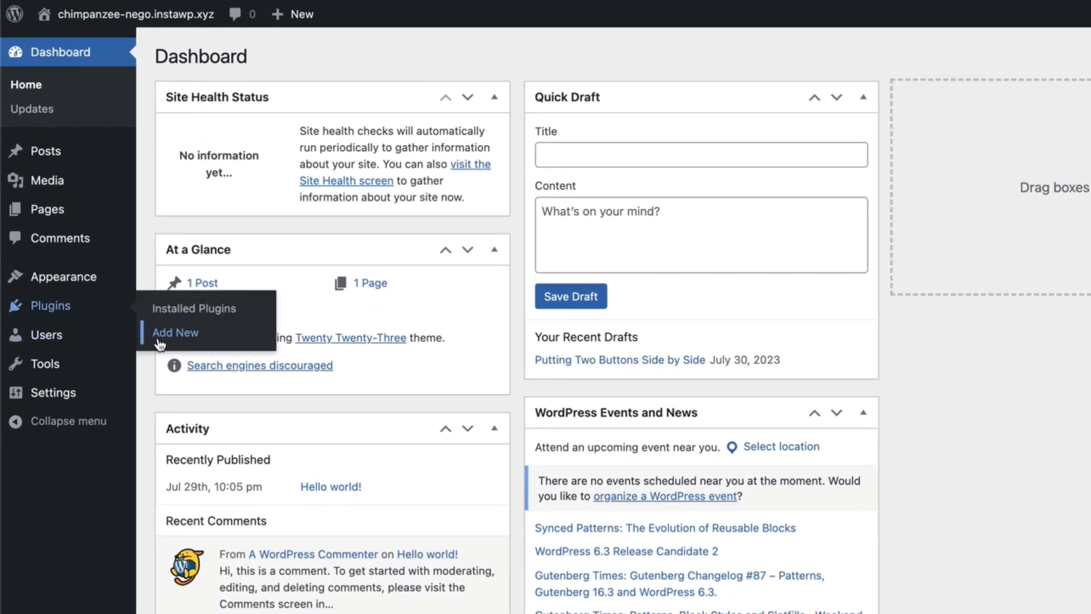
# Step: Go to Plugins > Add New from the admin sidebar
pyautogui.click(175, 332)
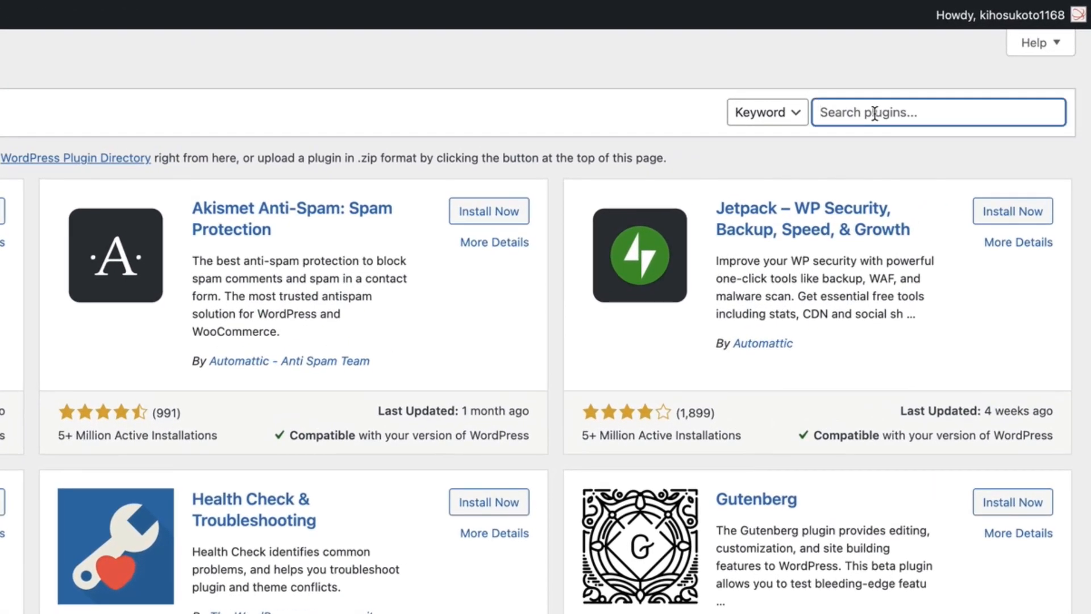
# Step: Search, install and activate the Ultimate Blocks plugin, then reopen the two-button draft
pyautogui.write('Ultimate Blocks')
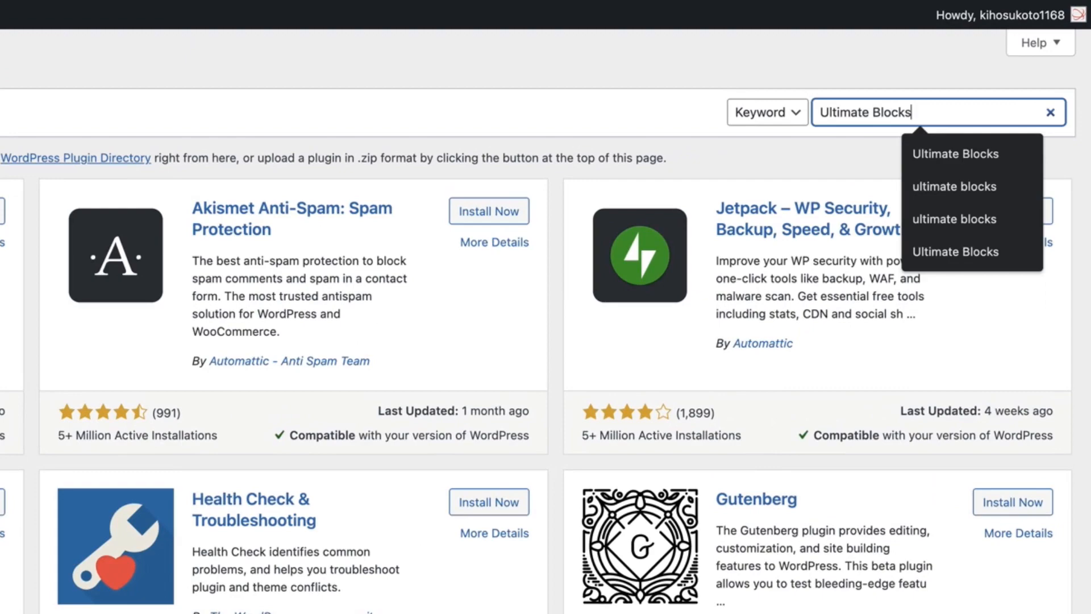
pyautogui.press('Enter')
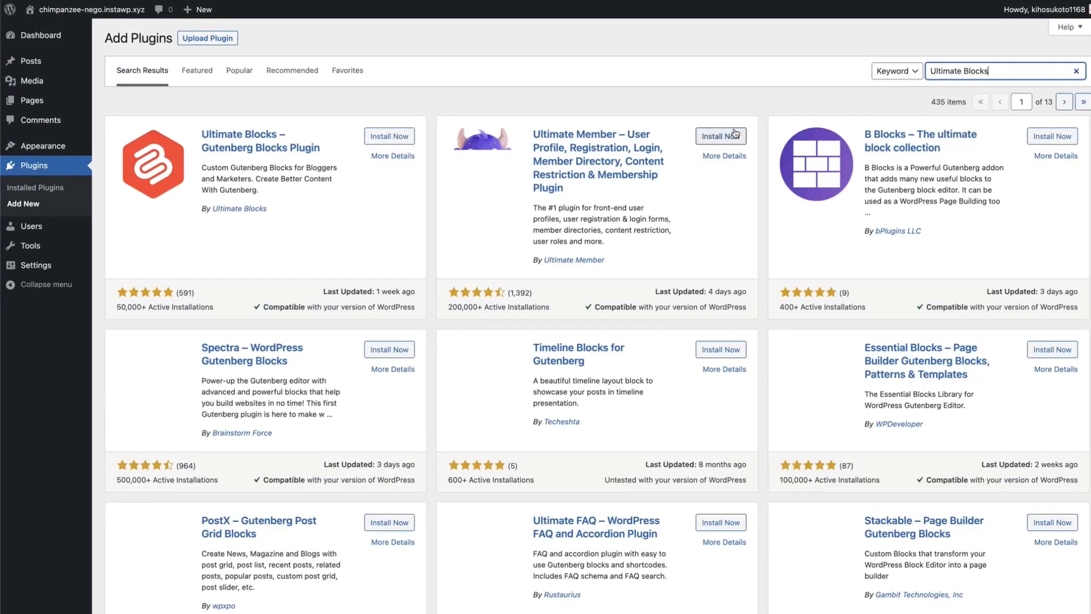
pyautogui.click(388, 135)
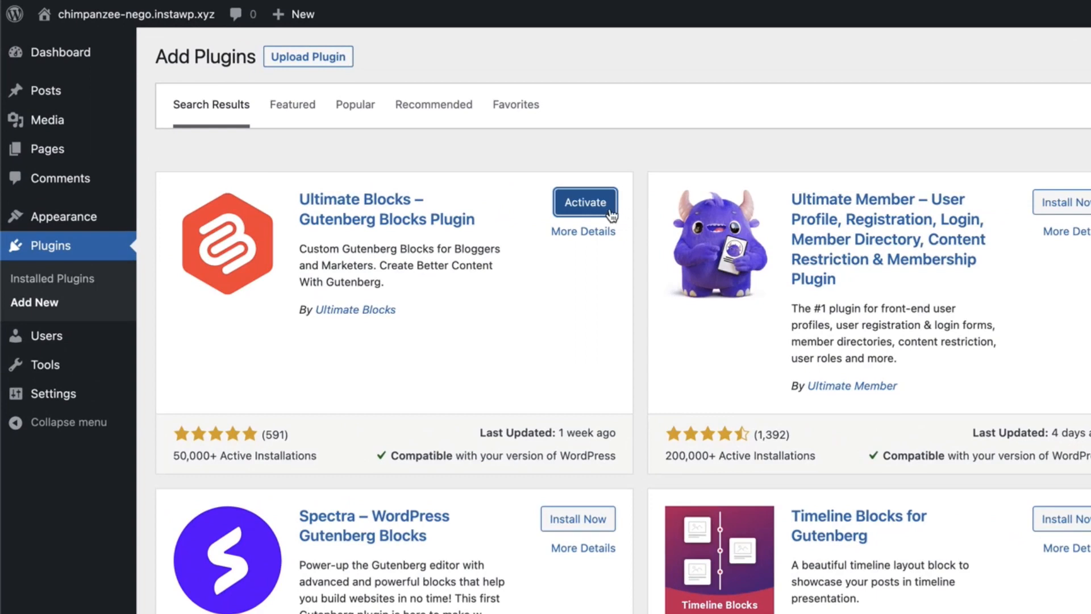
pyautogui.click(584, 203)
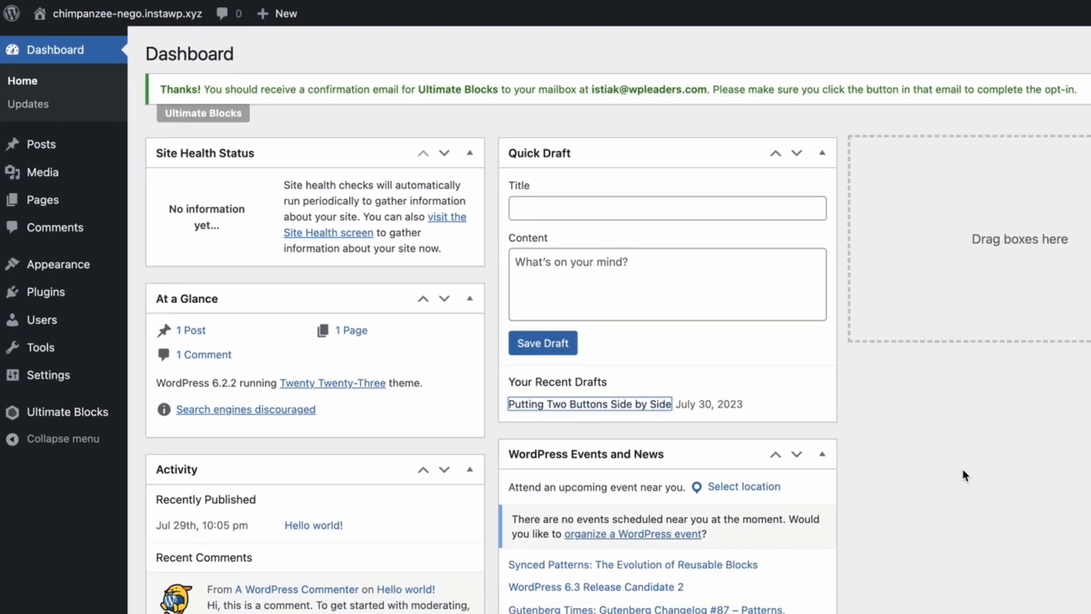
pyautogui.click(588, 404)
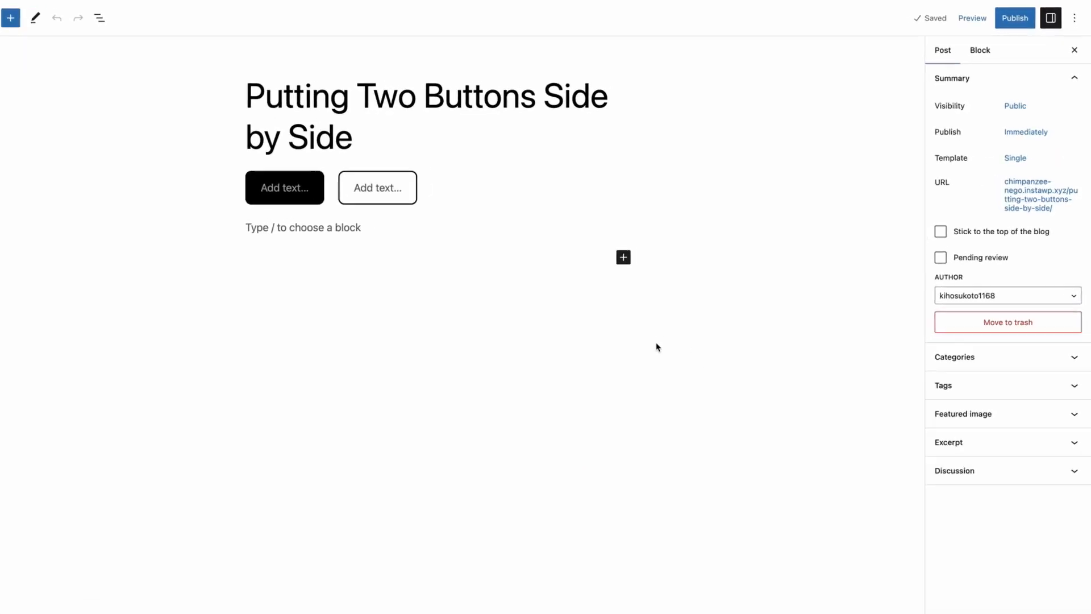
# Step: Insert an Ultimate Blocks Button (Improved) block and add a second button beside the first
pyautogui.click(623, 257)
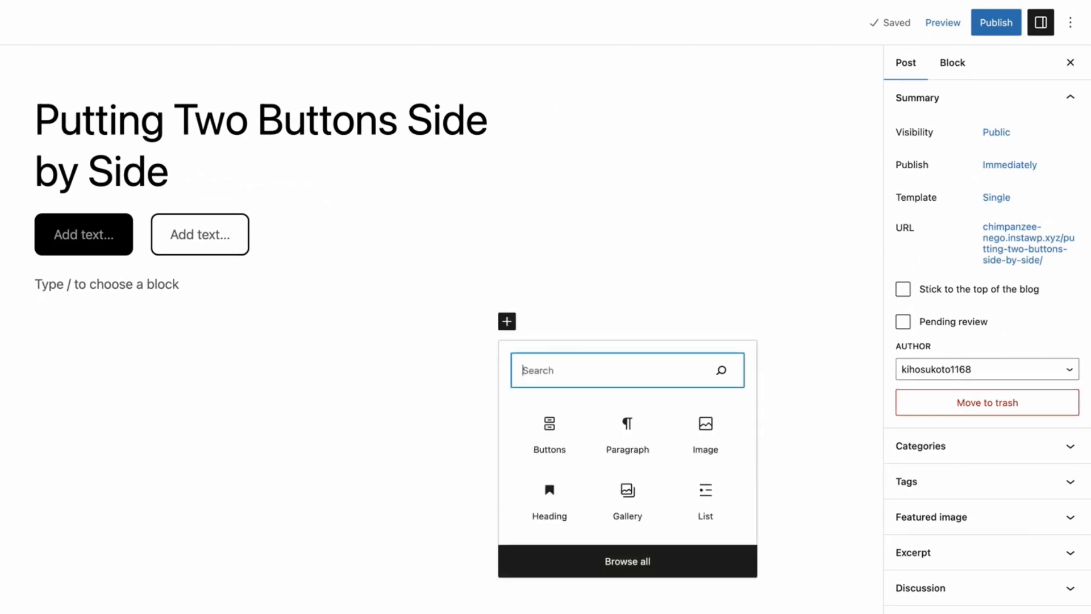
pyautogui.write('Button')
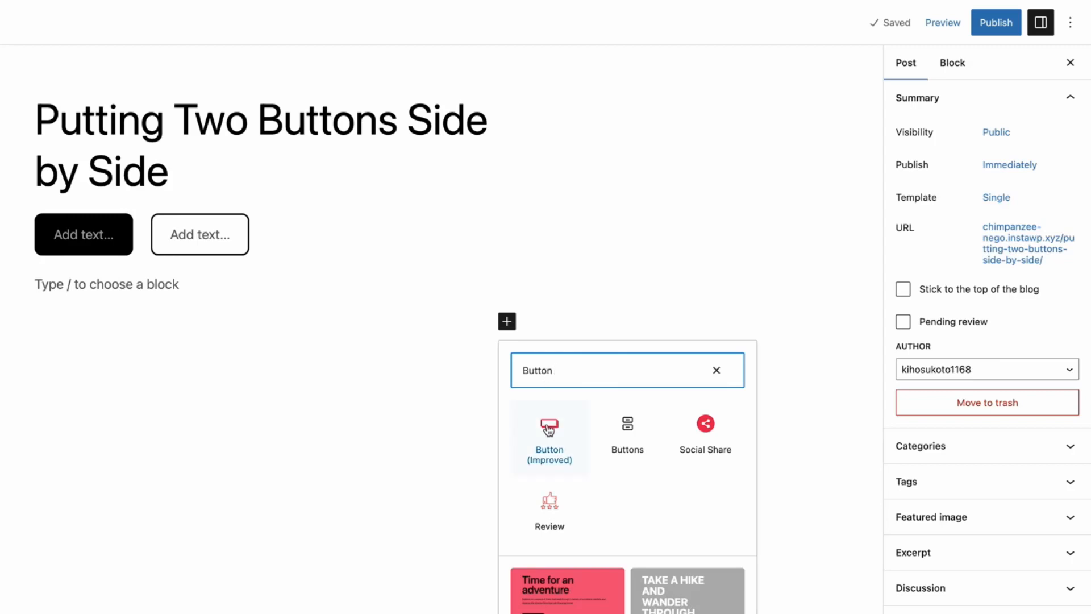
pyautogui.click(549, 435)
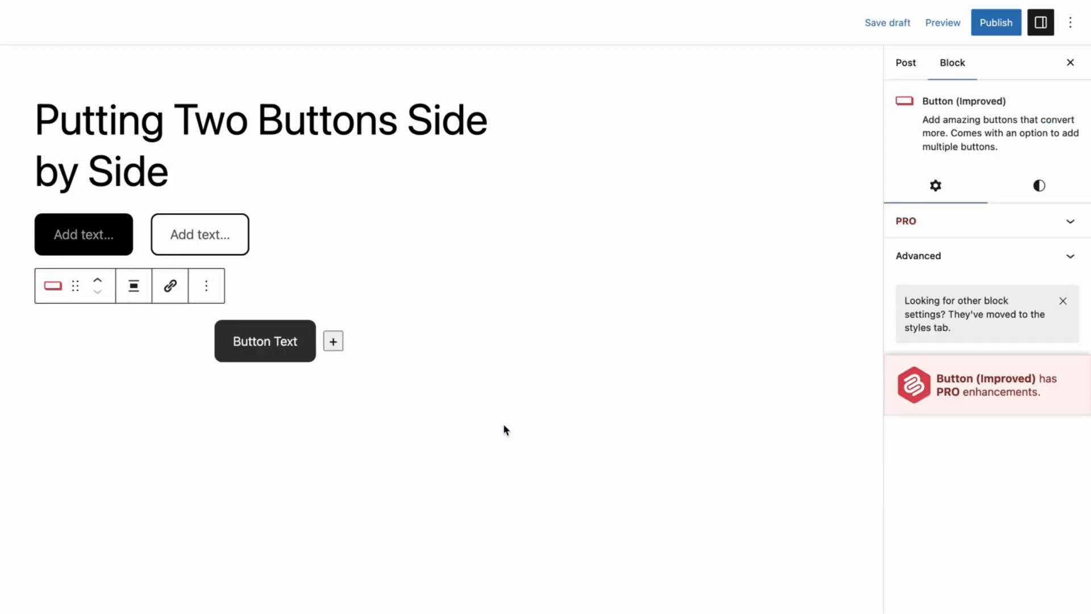
pyautogui.click(332, 341)
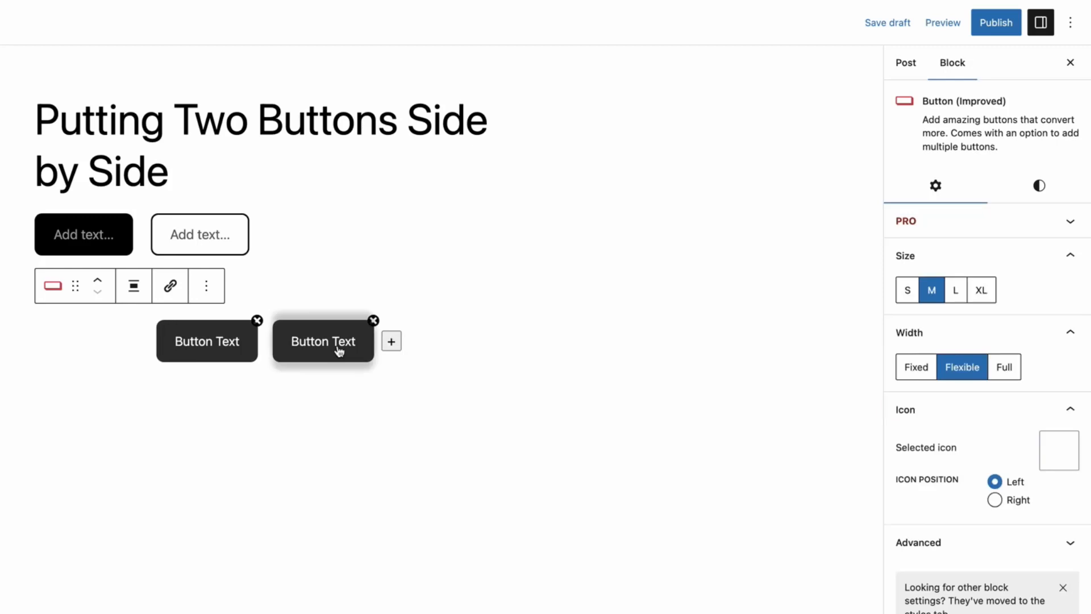